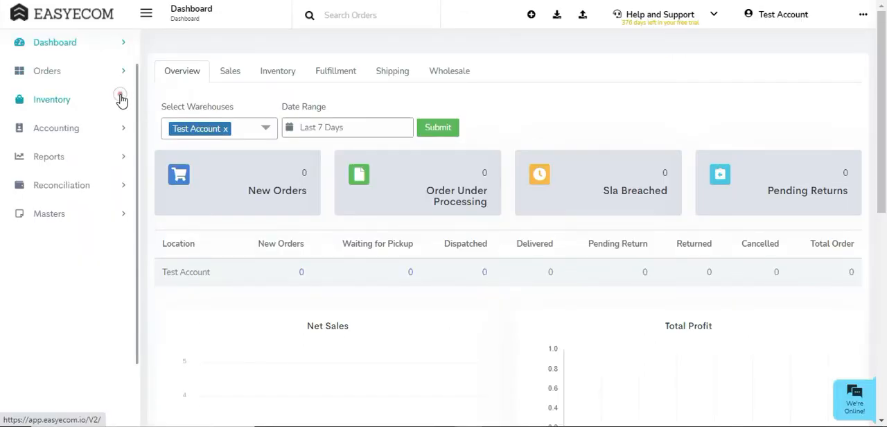
Start purchase planning under Inventory for supplier Test Account
click(67, 144)
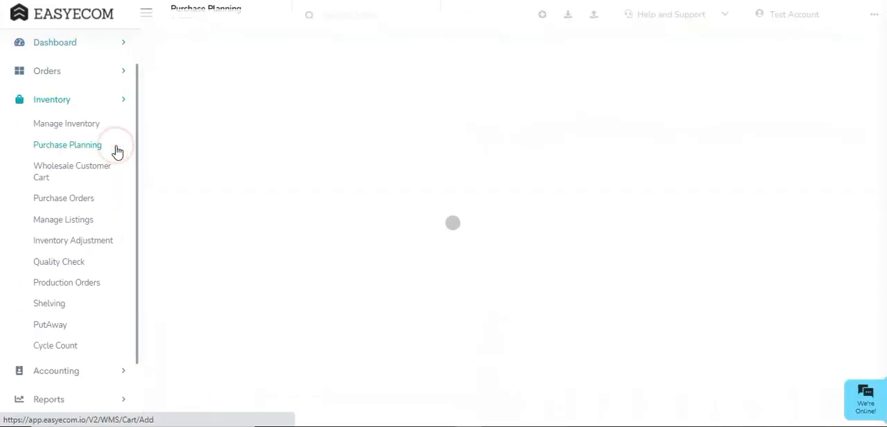
click(66, 144)
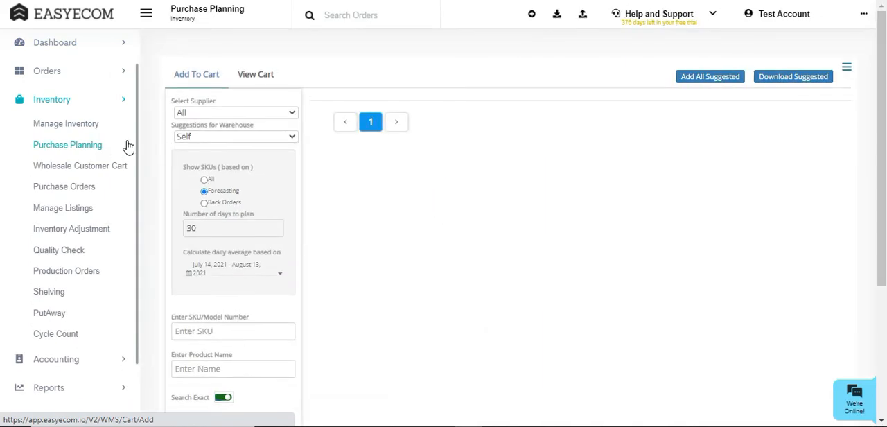
click(234, 112)
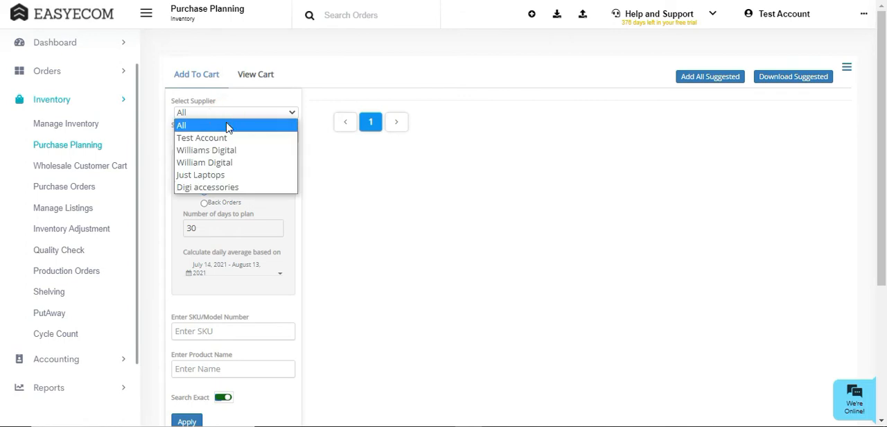
click(203, 137)
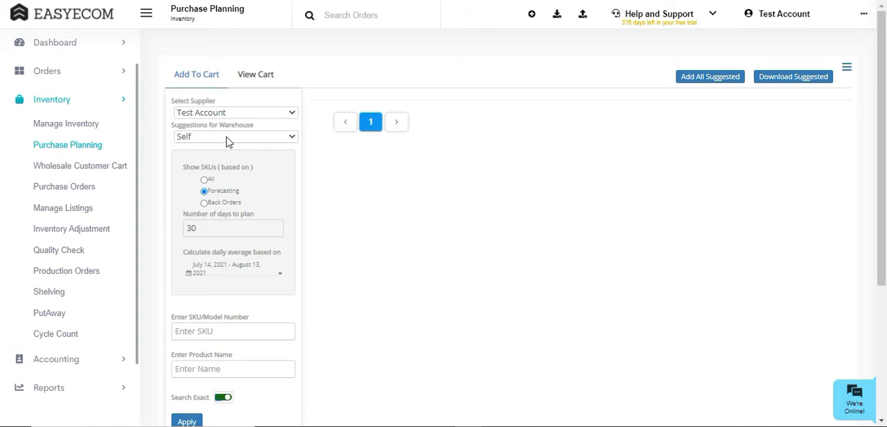
mouse_move(221, 300)
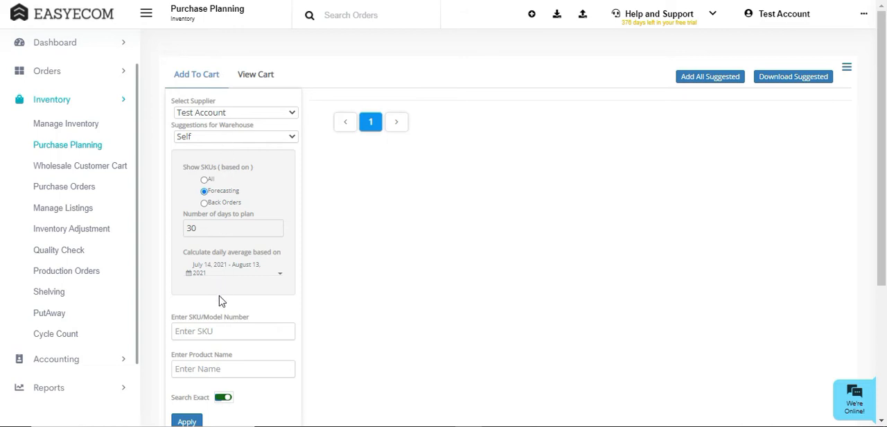
Set 90 days to plan with the daily average taken from May 1 – July 31, 2021
click(233, 330)
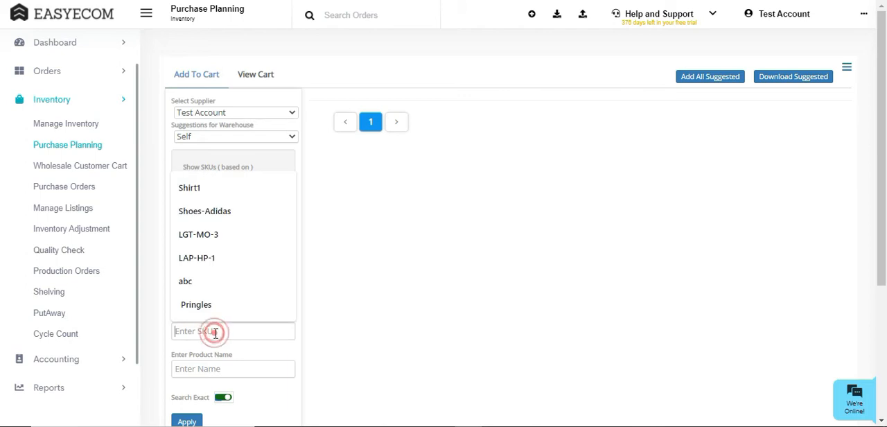
click(215, 330)
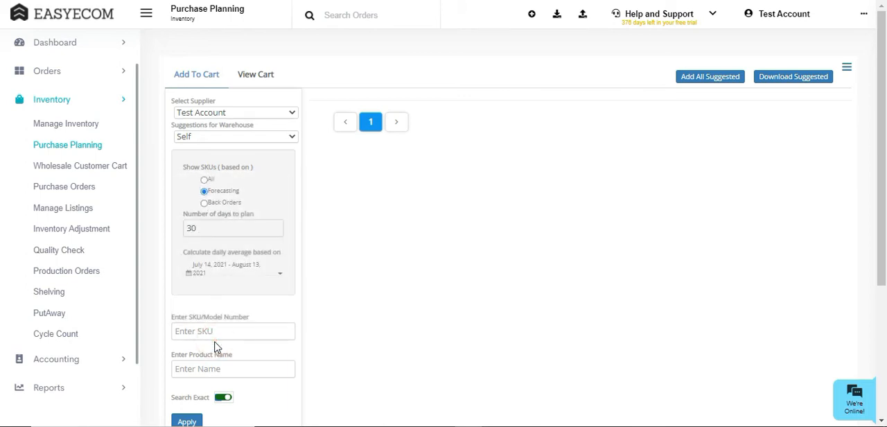
click(233, 227)
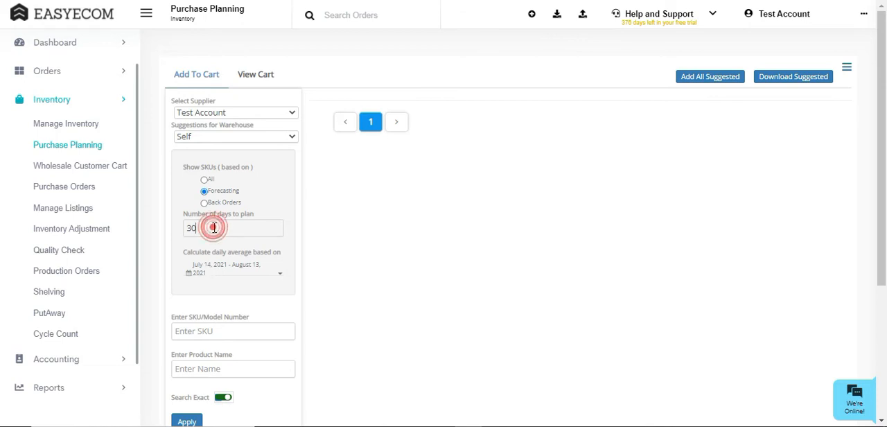
text(9)
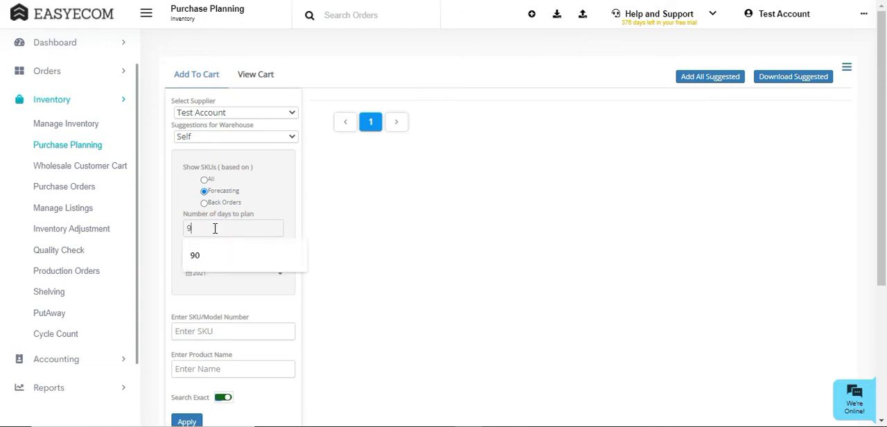
click(194, 255)
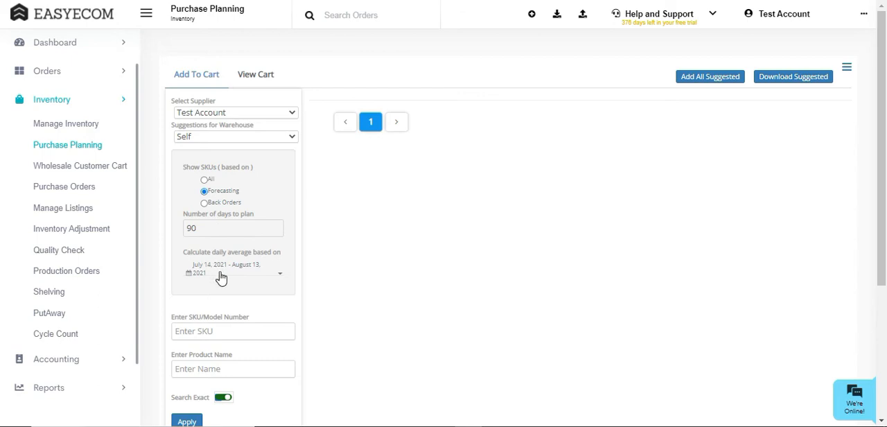
click(233, 270)
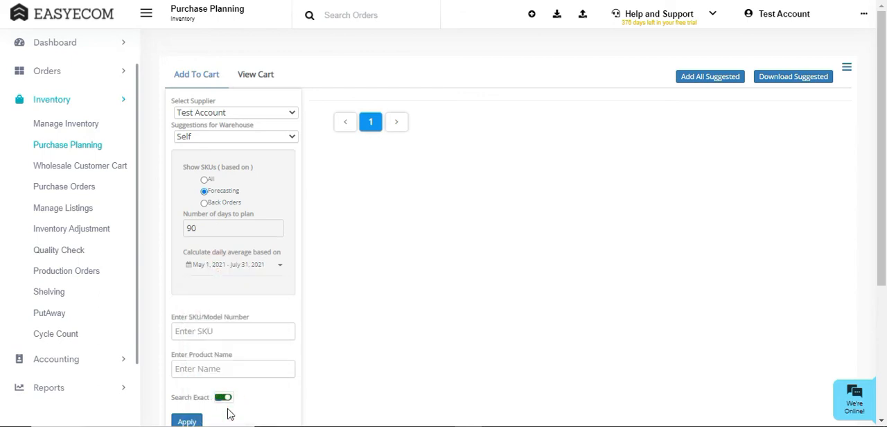
click(186, 418)
text(100)
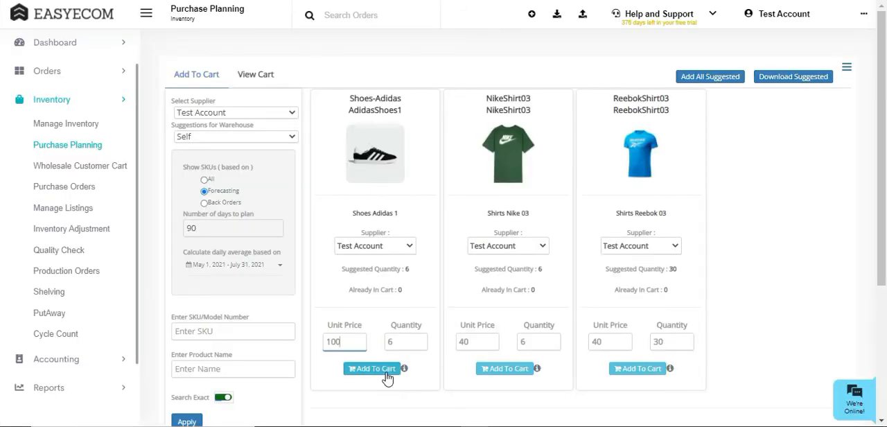
Cart Shoes Adidas 1, then add suggested Nike shirts (7 × 40) and Reebok shirts (30 × 45)
click(372, 369)
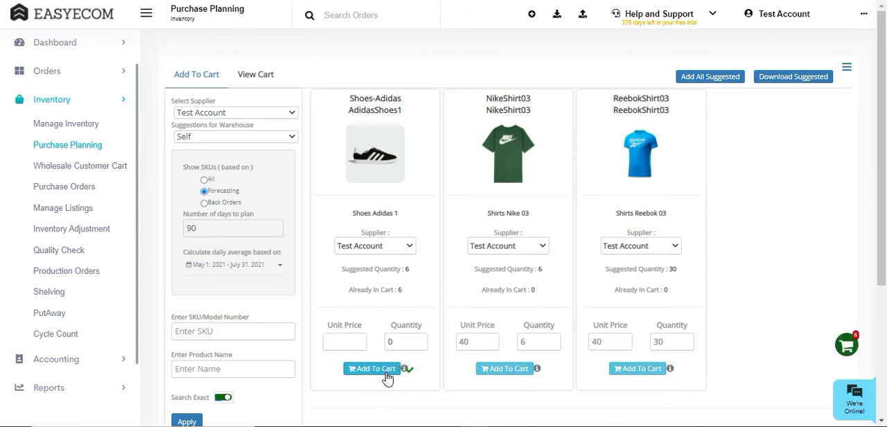
mouse_move(515, 349)
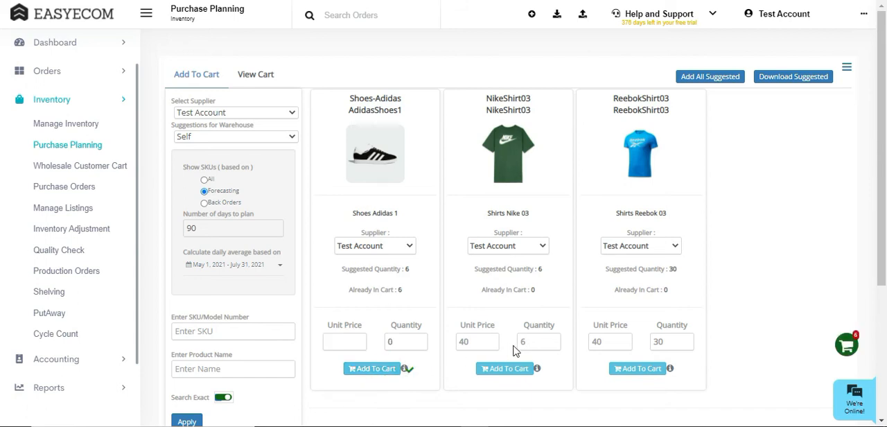
click(537, 340)
text(7)
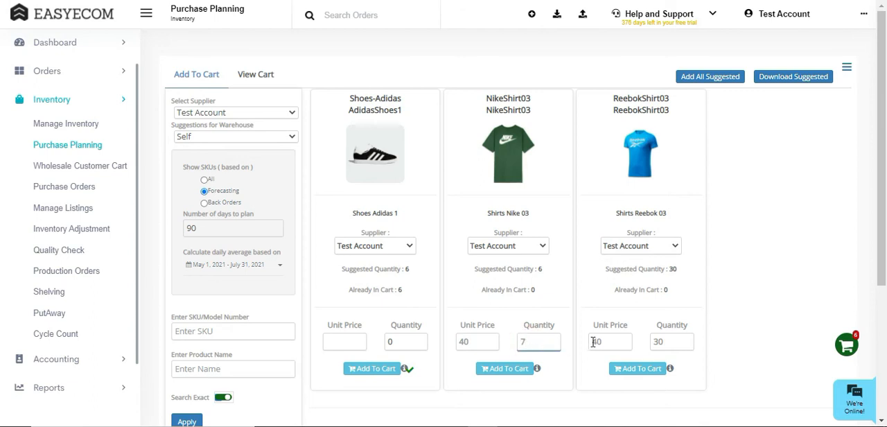
text(45)
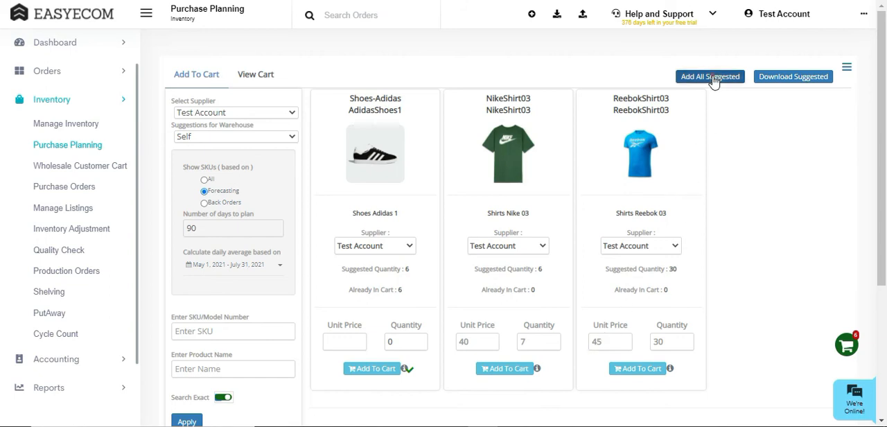
click(709, 76)
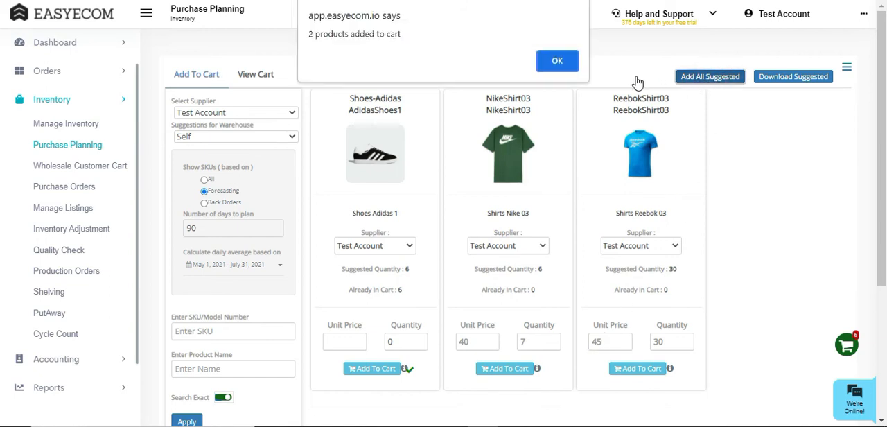
click(557, 61)
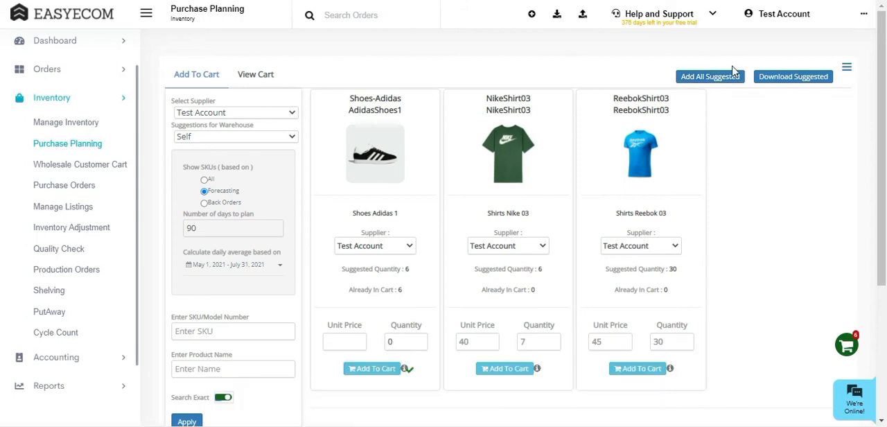
Download the Bulk Add to cart template, then go to Masters > Vendor Master for supplier tokens
click(792, 76)
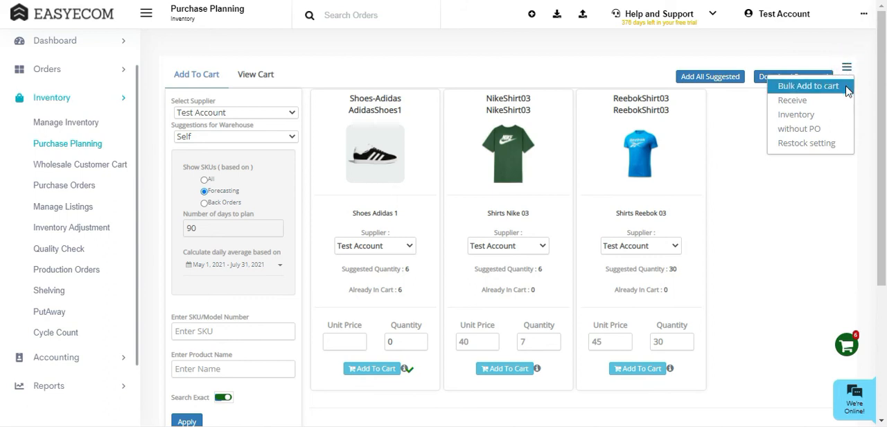
click(806, 86)
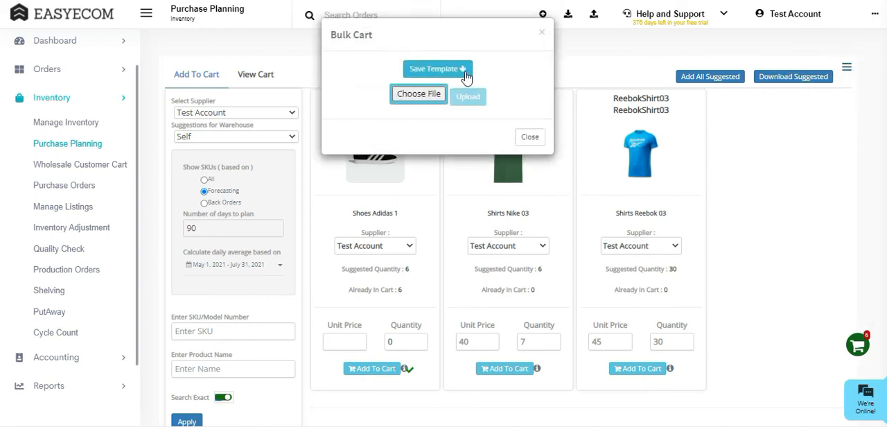
click(437, 69)
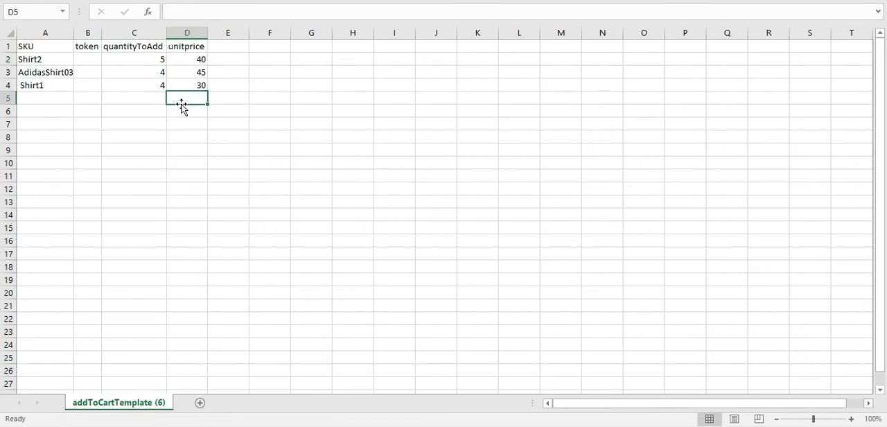
click(87, 58)
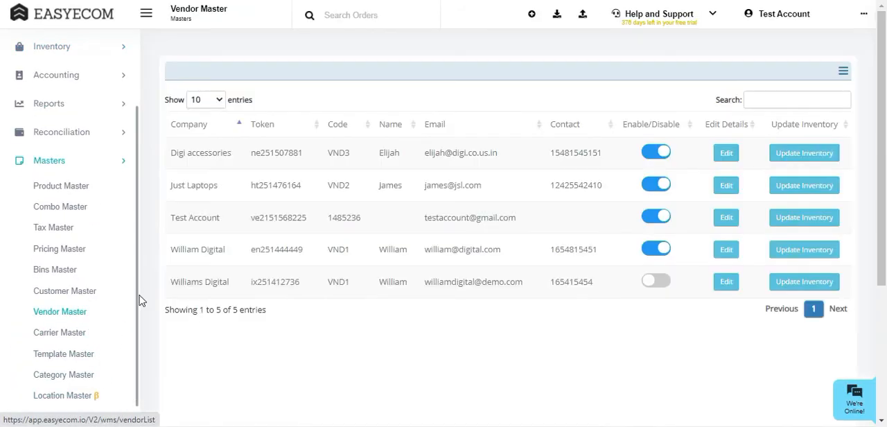
Return to Inventory > Purchase Planning with supplier All and a 30-day plan
double_click(277, 216)
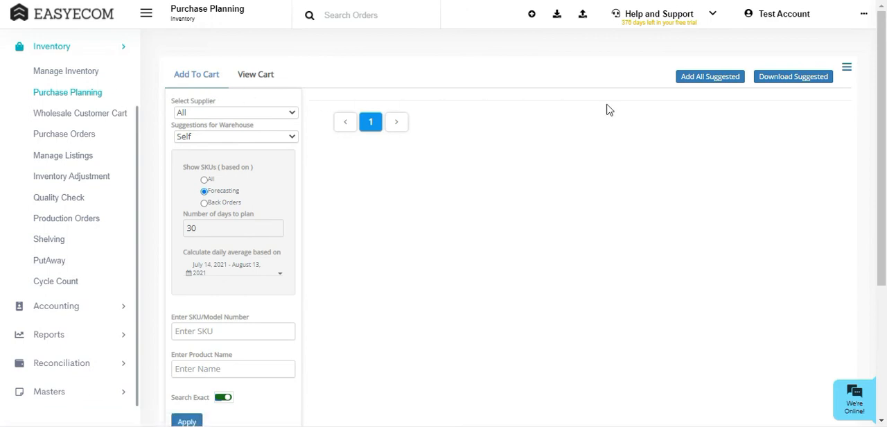
click(846, 66)
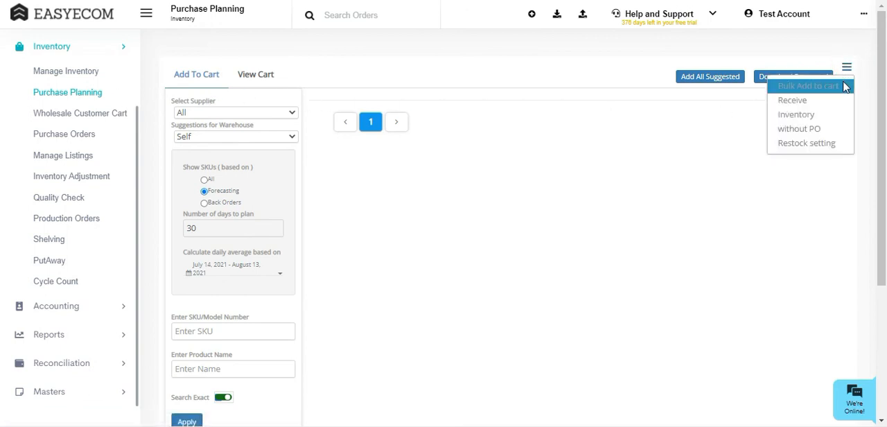
click(807, 86)
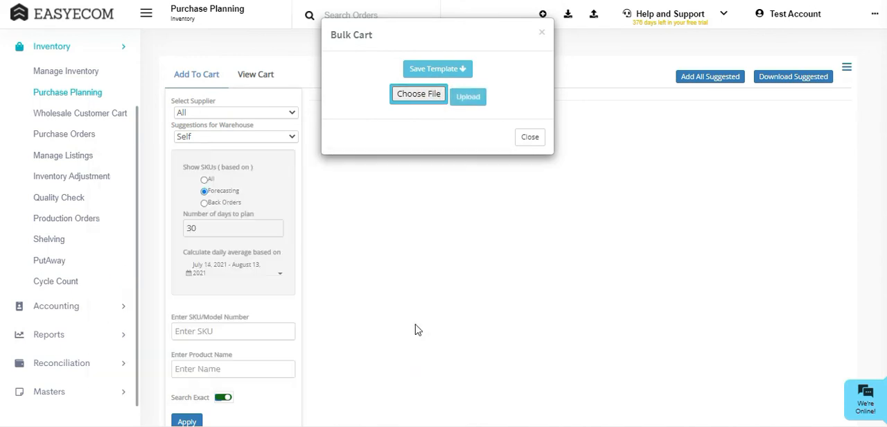
click(529, 136)
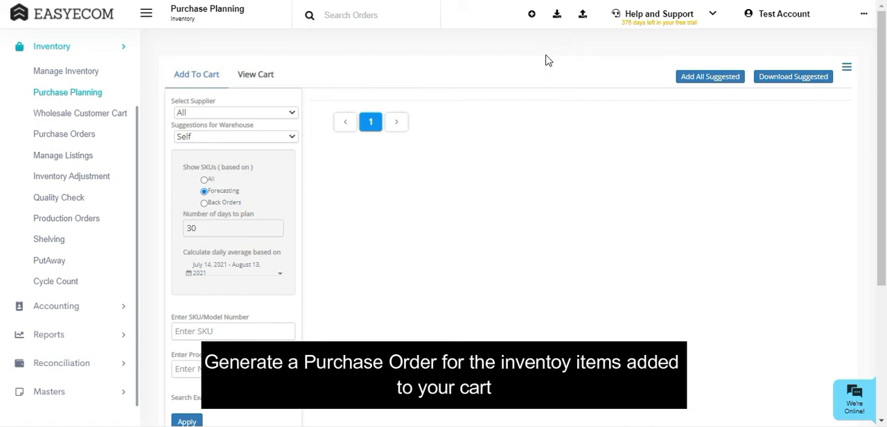
mouse_move(544, 58)
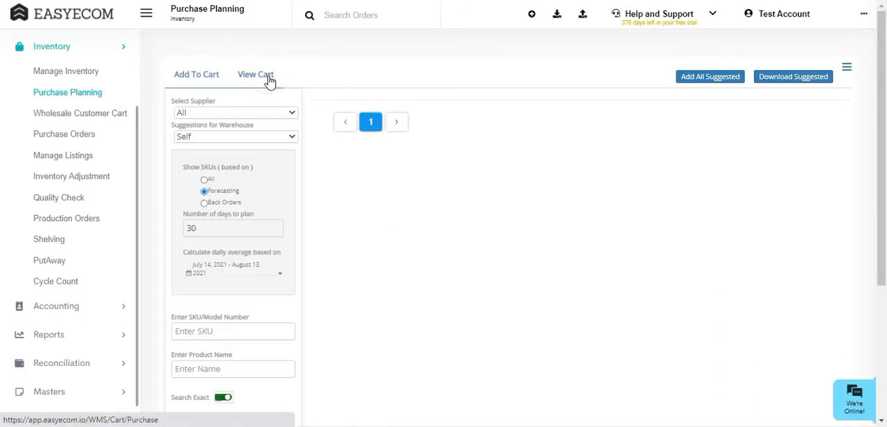
From View Cart, create purchase order #00255 for Test Account's 43 items, awaiting approval
click(255, 74)
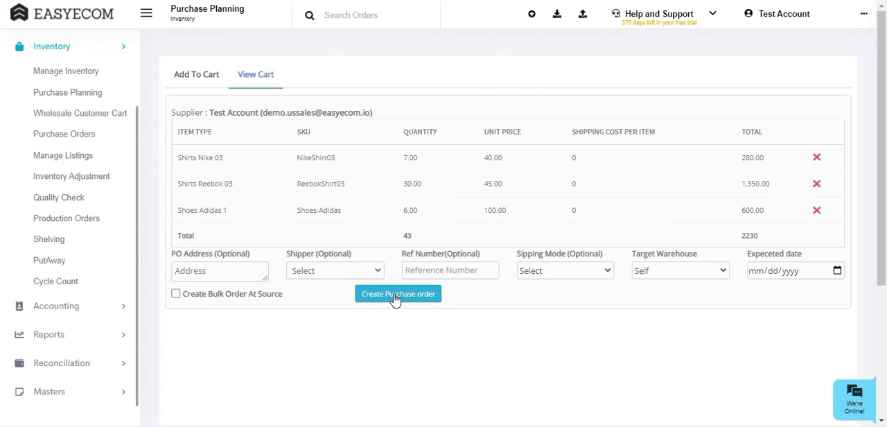
click(397, 294)
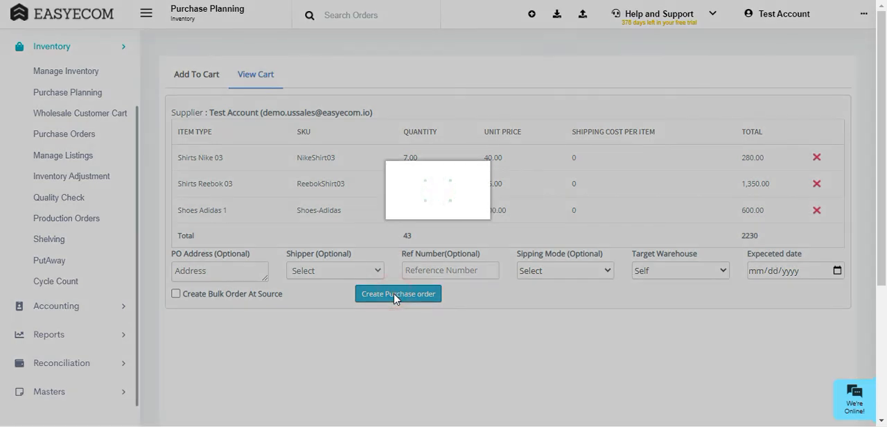
click(398, 293)
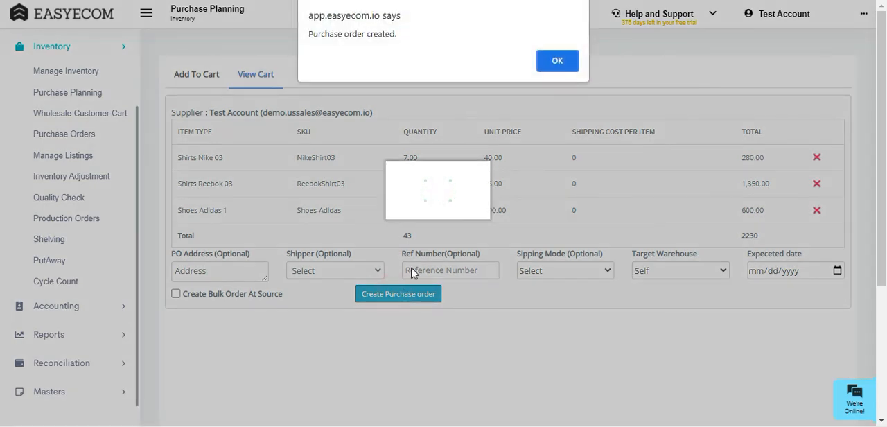
click(557, 61)
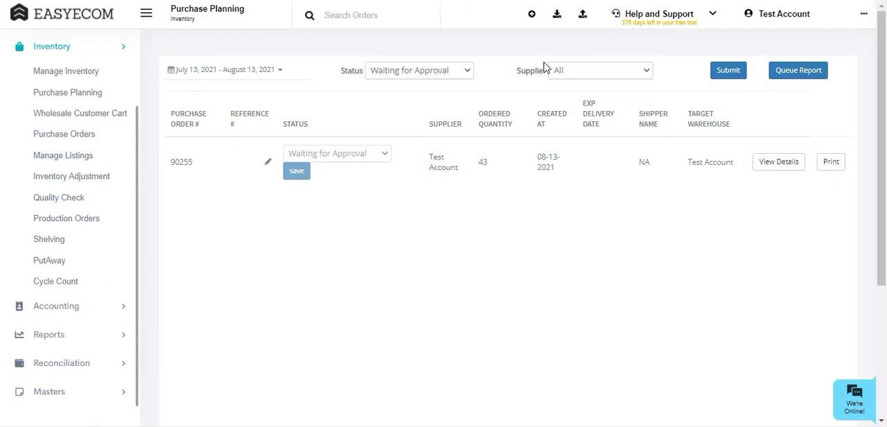
click(56, 39)
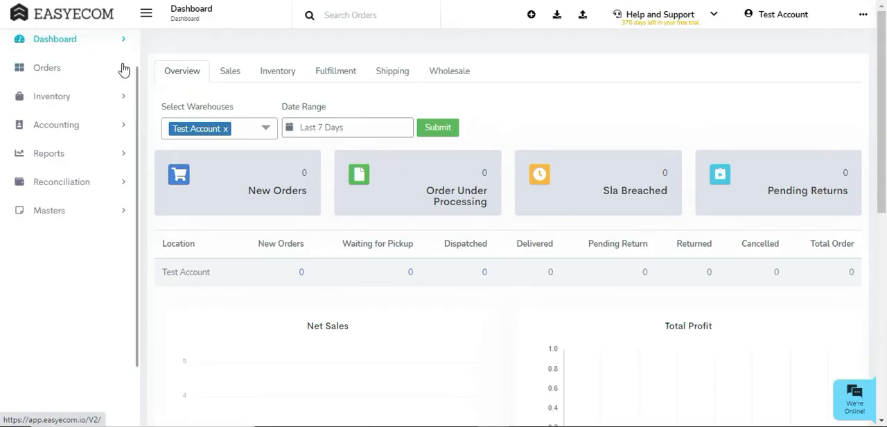
Go to Inventory > Purchase Orders to list orders from William Digital and Test Account
click(53, 96)
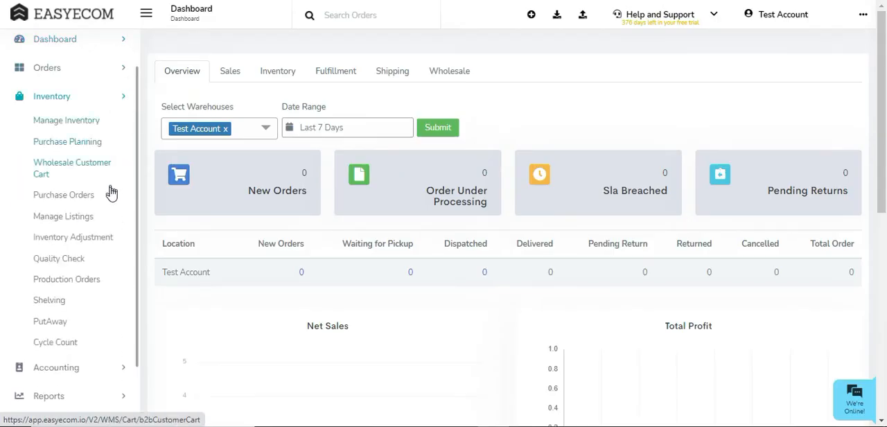
click(64, 194)
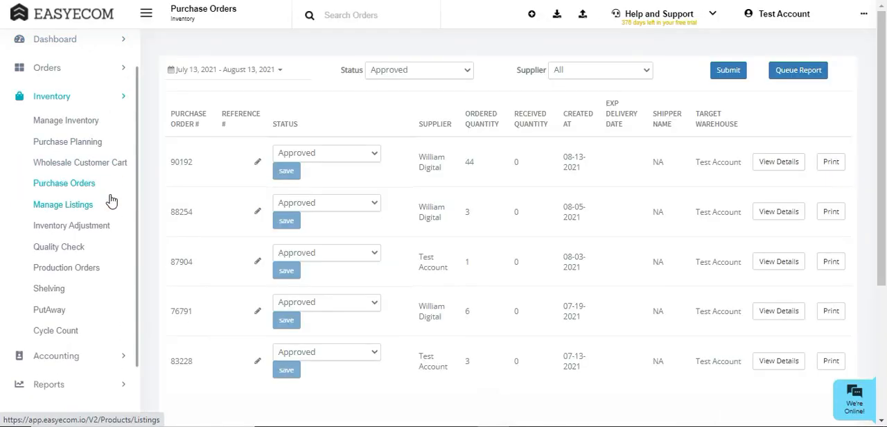
Filter purchase orders to the Last 7 Days with status Waiting for Approval
click(238, 70)
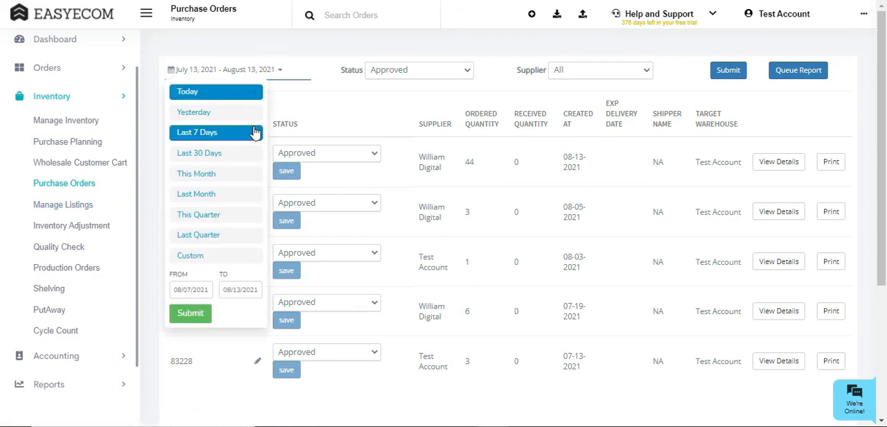
click(190, 312)
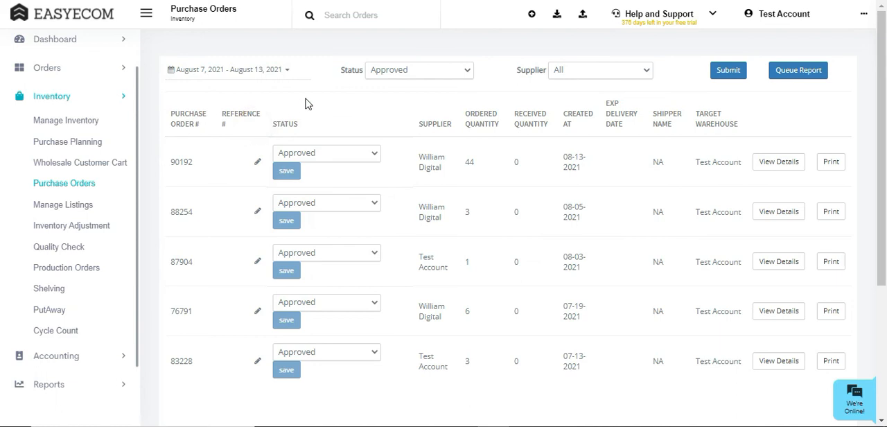
click(419, 70)
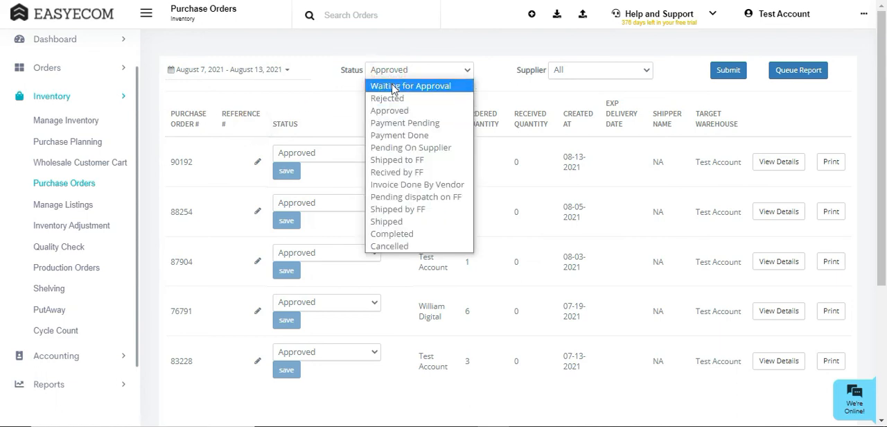
click(411, 86)
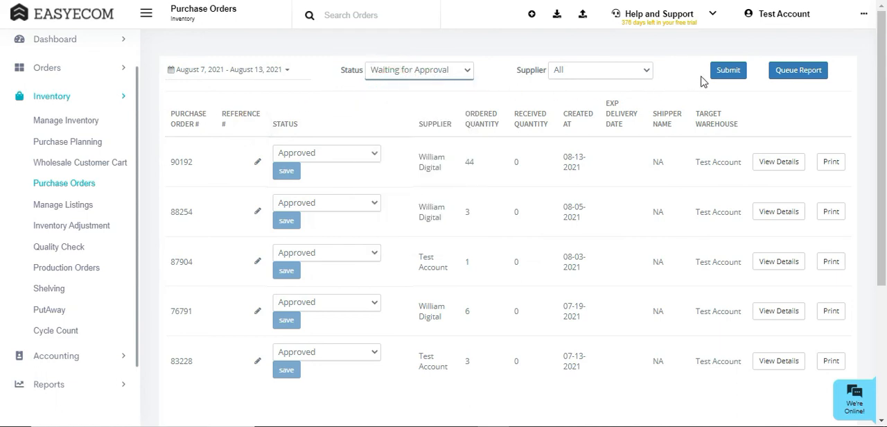
click(727, 70)
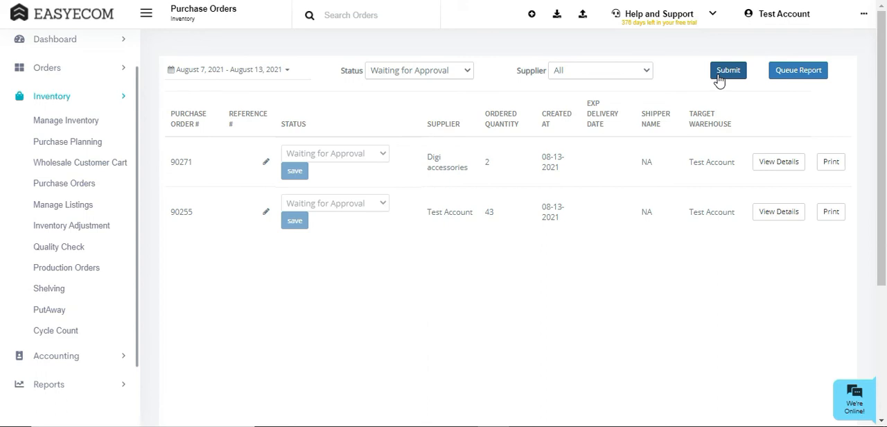
mouse_move(651, 77)
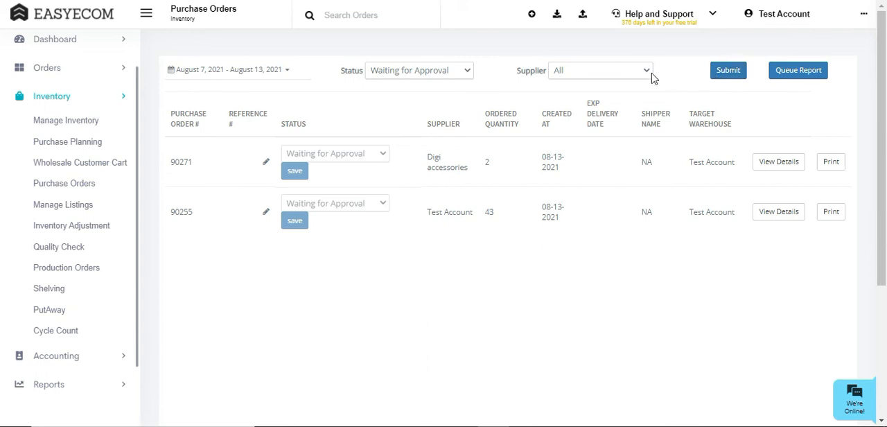
Further filter by supplier Test Account, leaving only order 90255
click(598, 70)
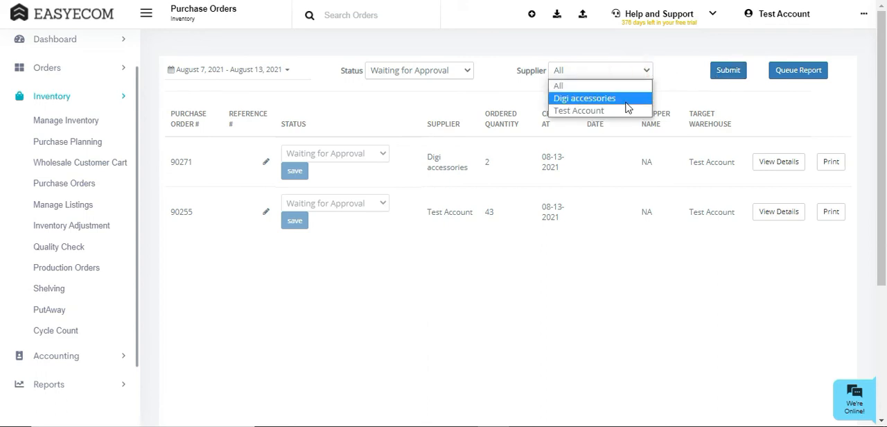
click(578, 111)
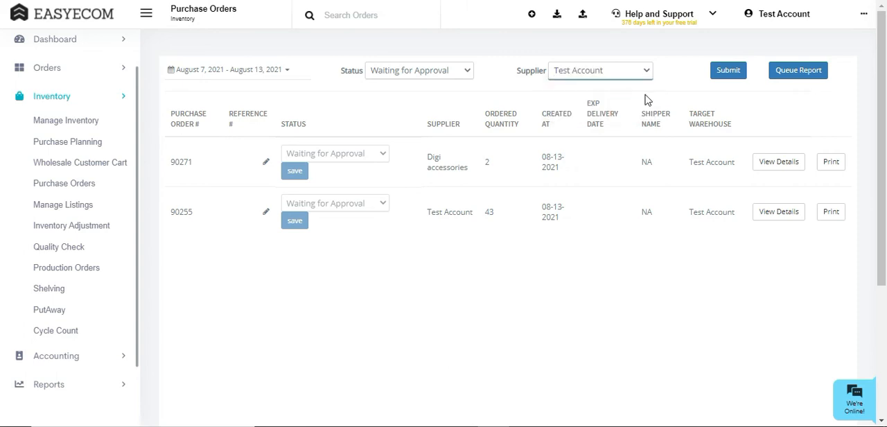
click(728, 71)
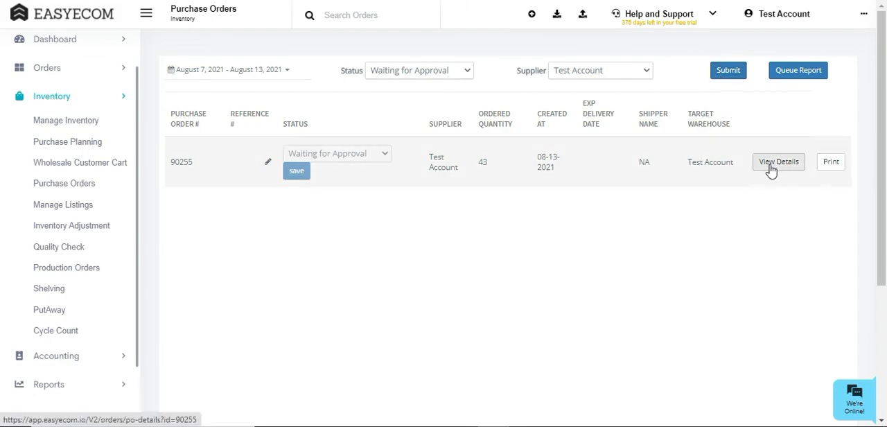
In order details, set Shoes Adidas 1 to 5, add Shirts Nike 01 and mark Shirts Reebok 03 for removal
click(779, 161)
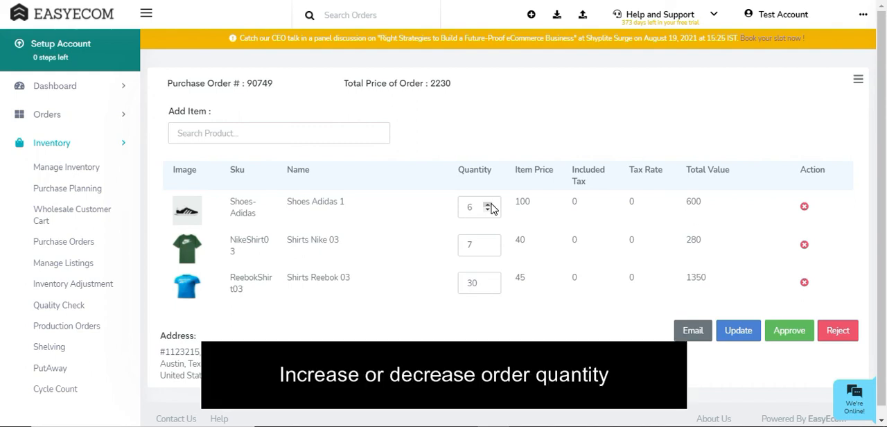
click(488, 202)
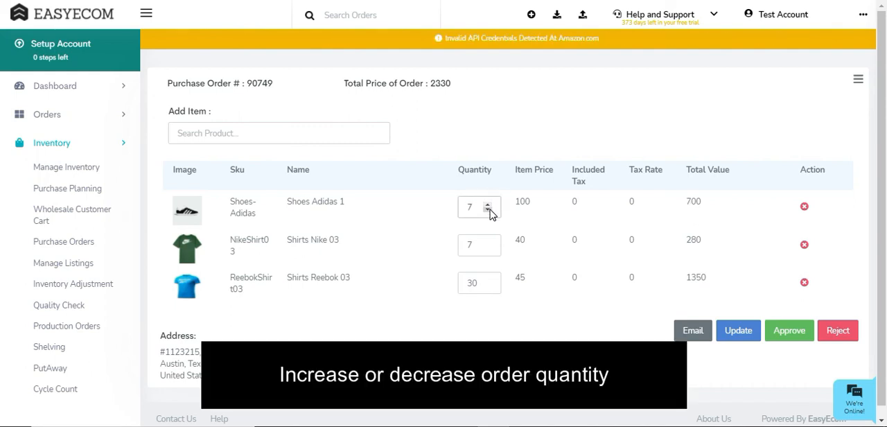
click(487, 210)
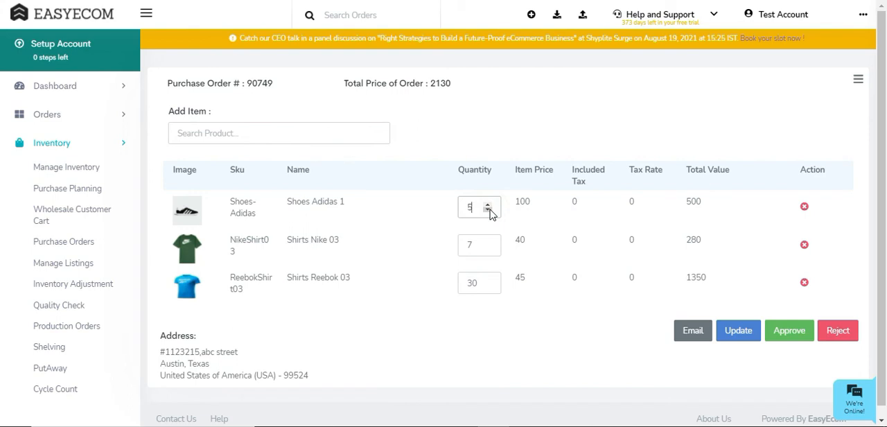
text(S)
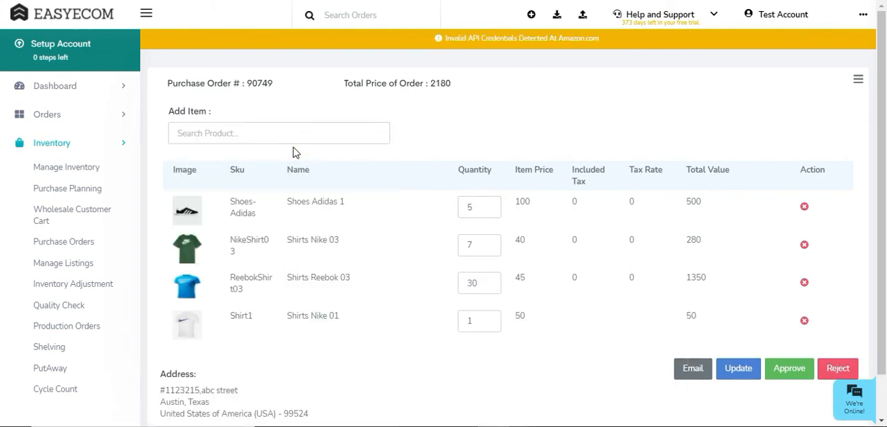
click(804, 283)
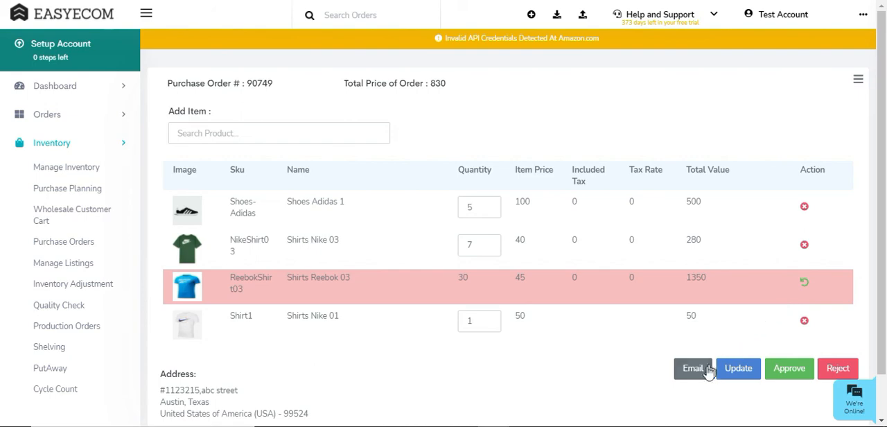
Send purchase order 90749 by email, then approve it so it moves to the Approved list
click(693, 369)
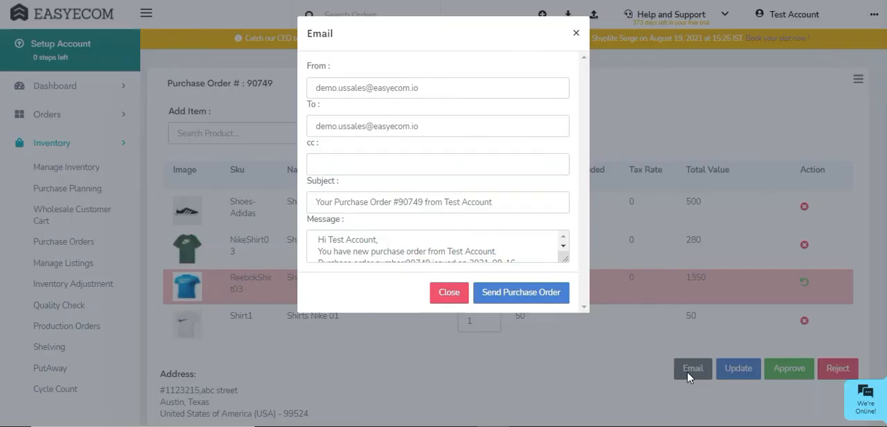
mouse_move(571, 291)
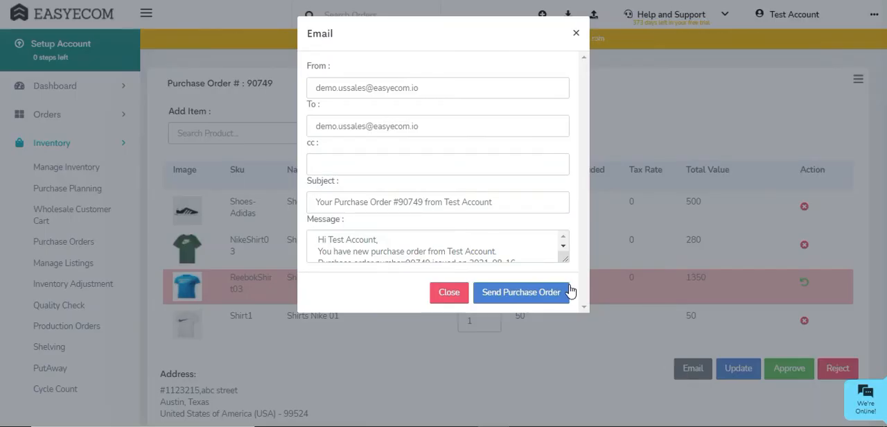
click(521, 291)
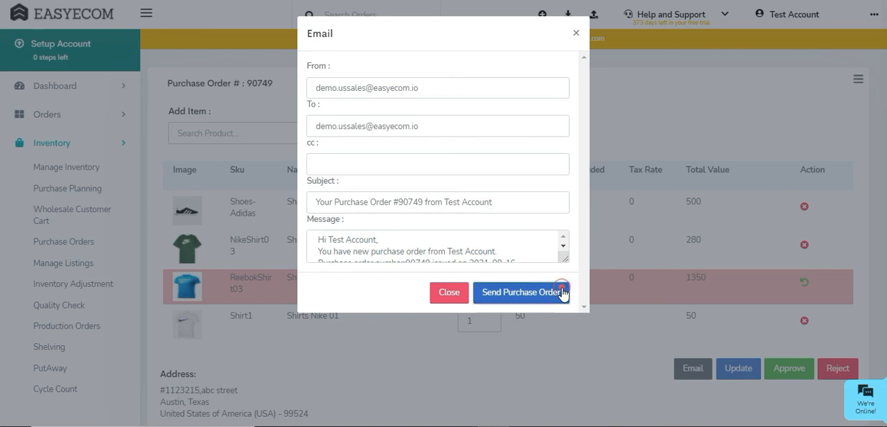
click(521, 291)
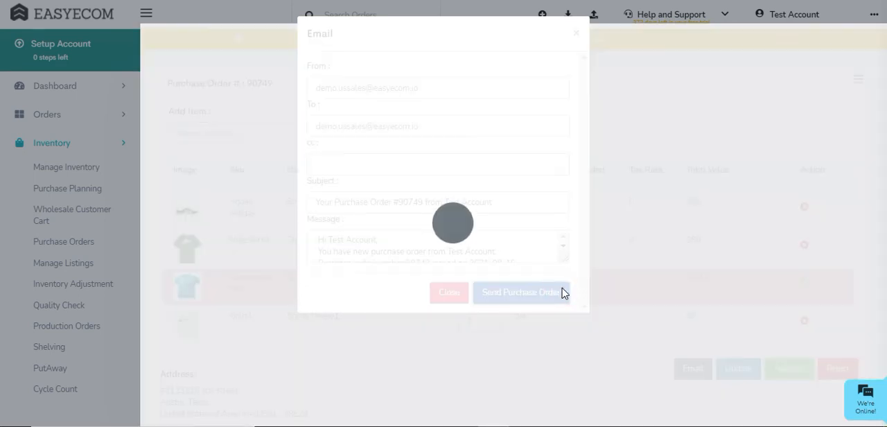
click(449, 291)
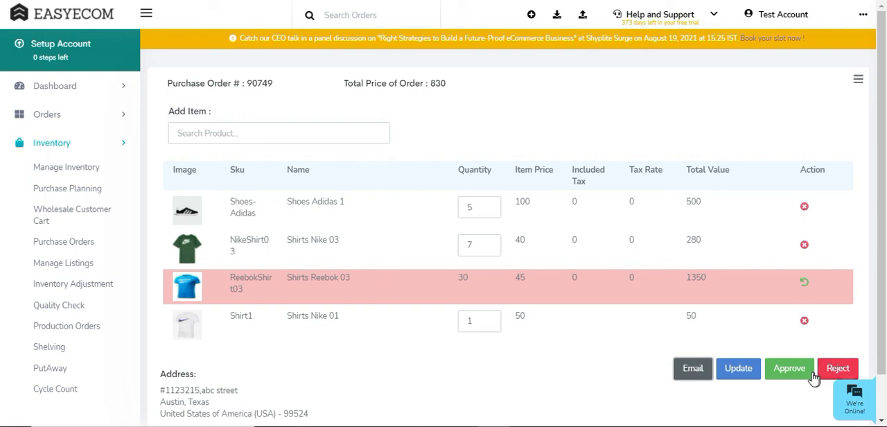
click(790, 368)
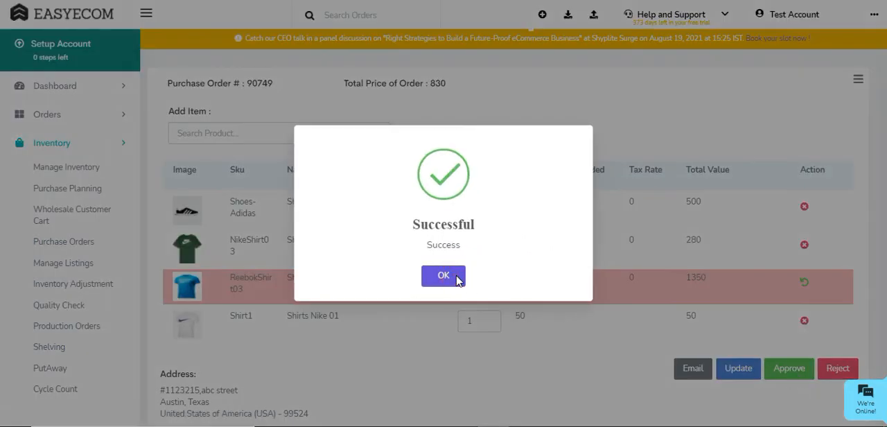
click(444, 274)
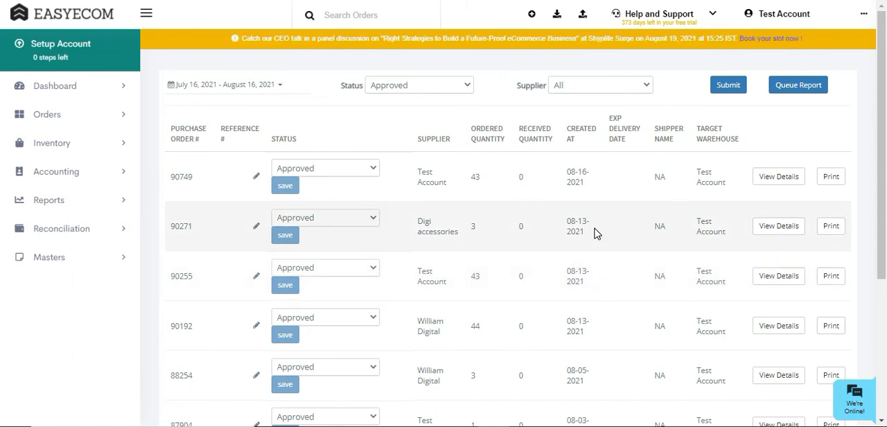
From order 90749's details, email the approved purchase order to the supplier and confirm Email sent
click(778, 176)
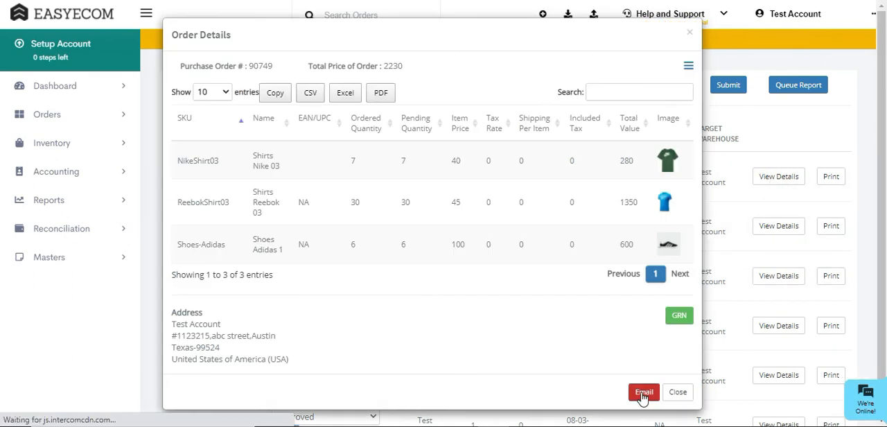
click(643, 391)
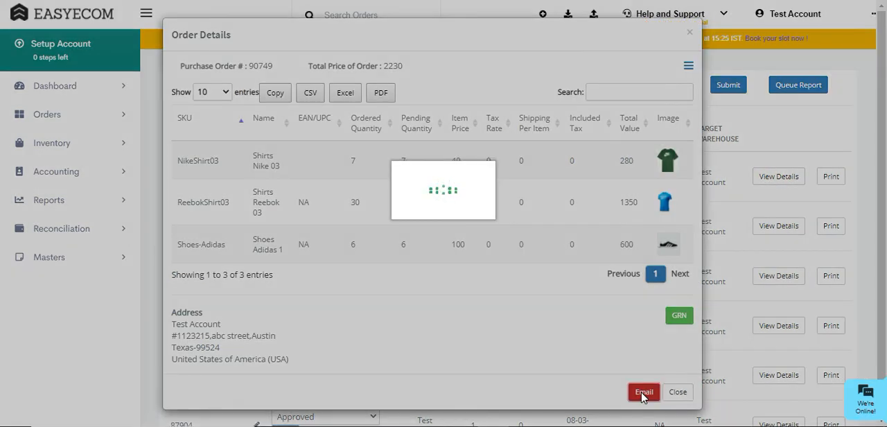
click(643, 391)
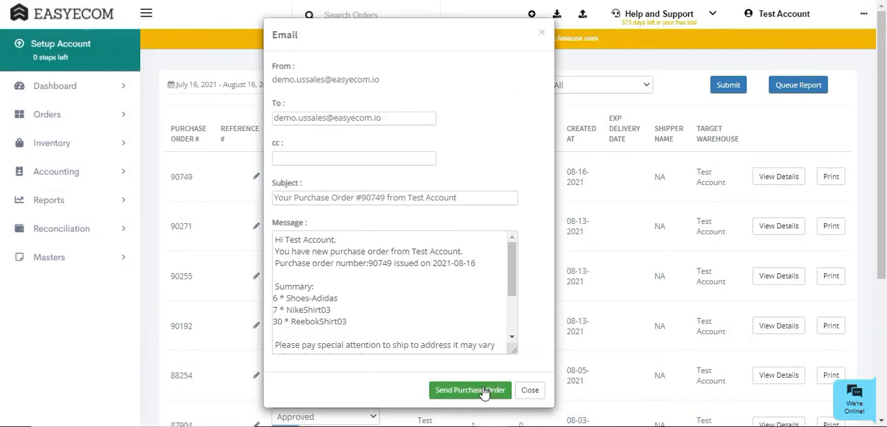
click(469, 389)
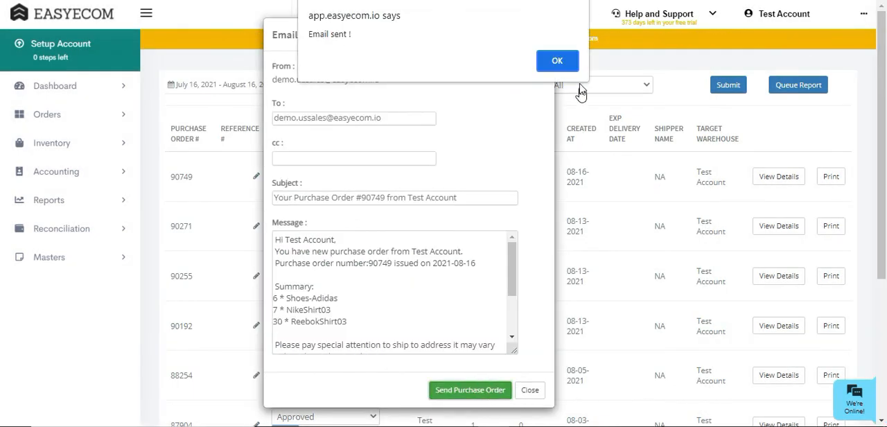
click(557, 60)
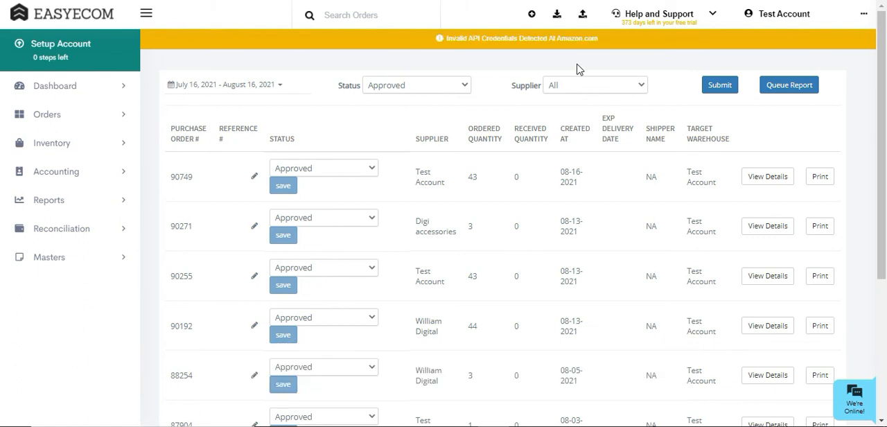
mouse_move(819, 176)
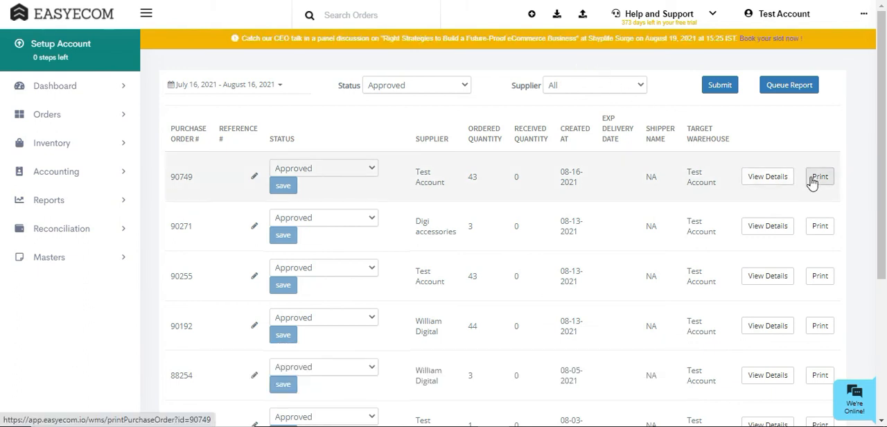
Print purchase order 90749 from the Approved list, downloading it as a PDF
click(819, 176)
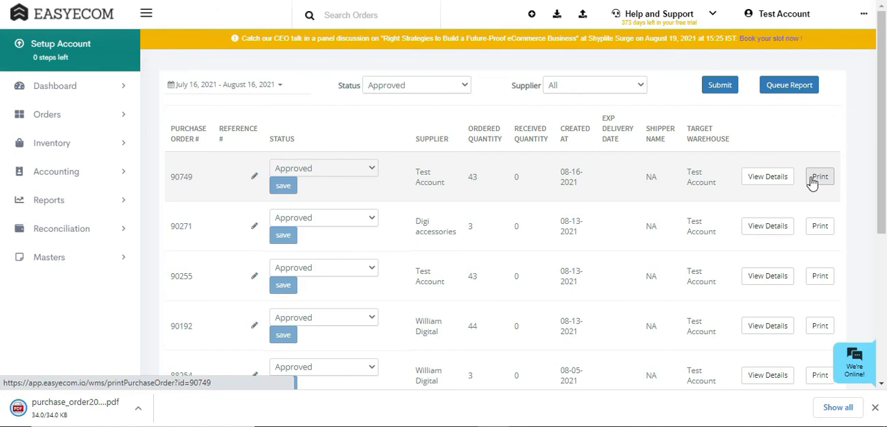